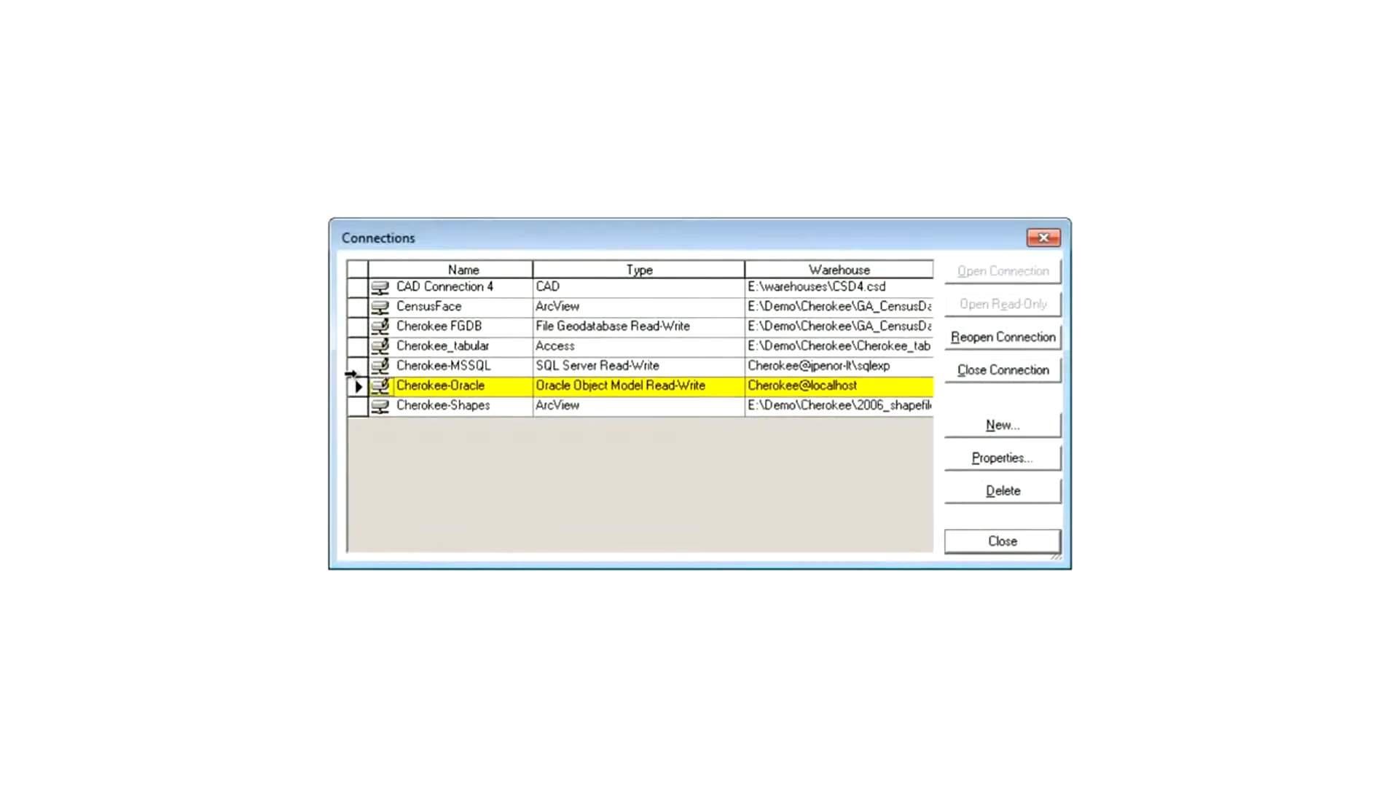
Select CAD Connection 4, then Cherokee FGDB, and close the Connections dialog
{"action": "left_click", "coordinate": [462, 286]}
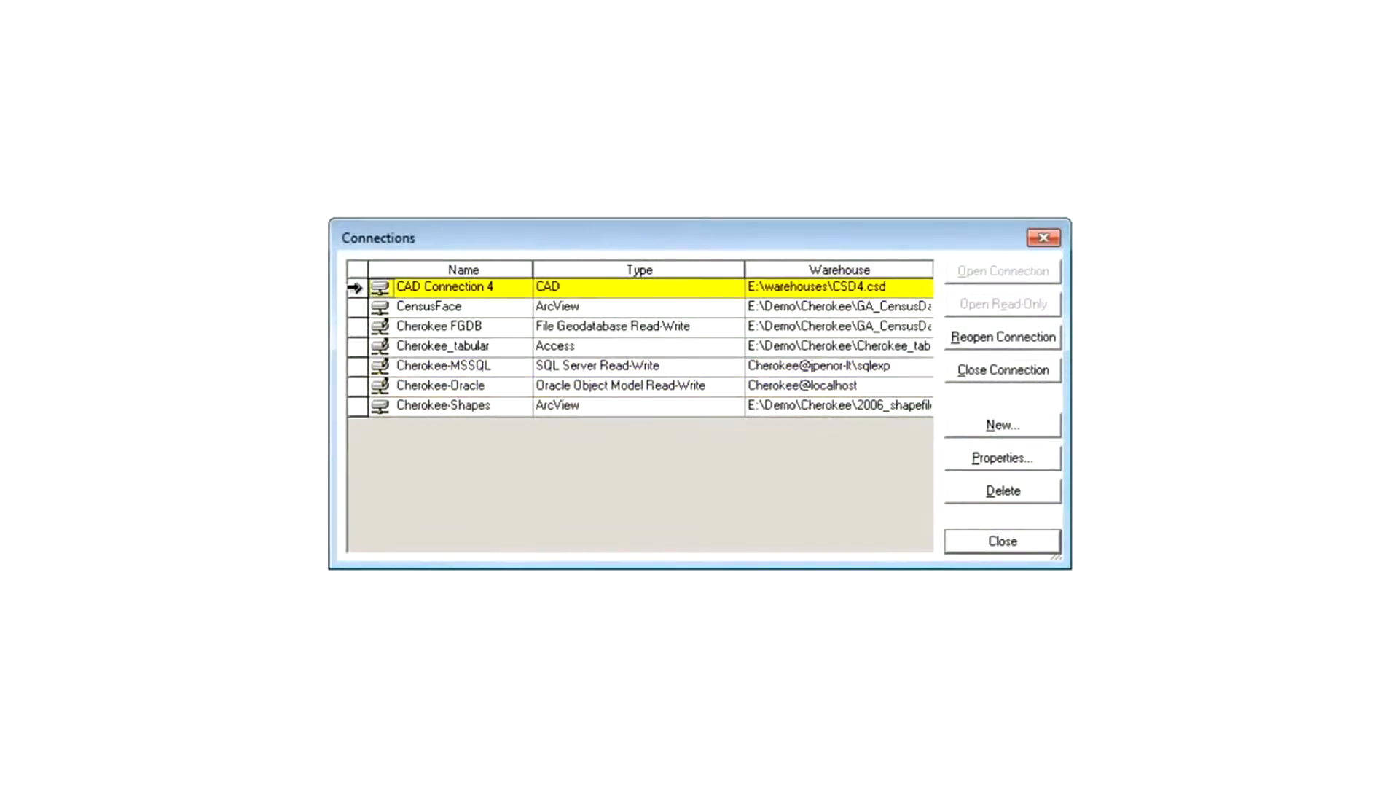
{"action": "left_click", "coordinate": [444, 405]}
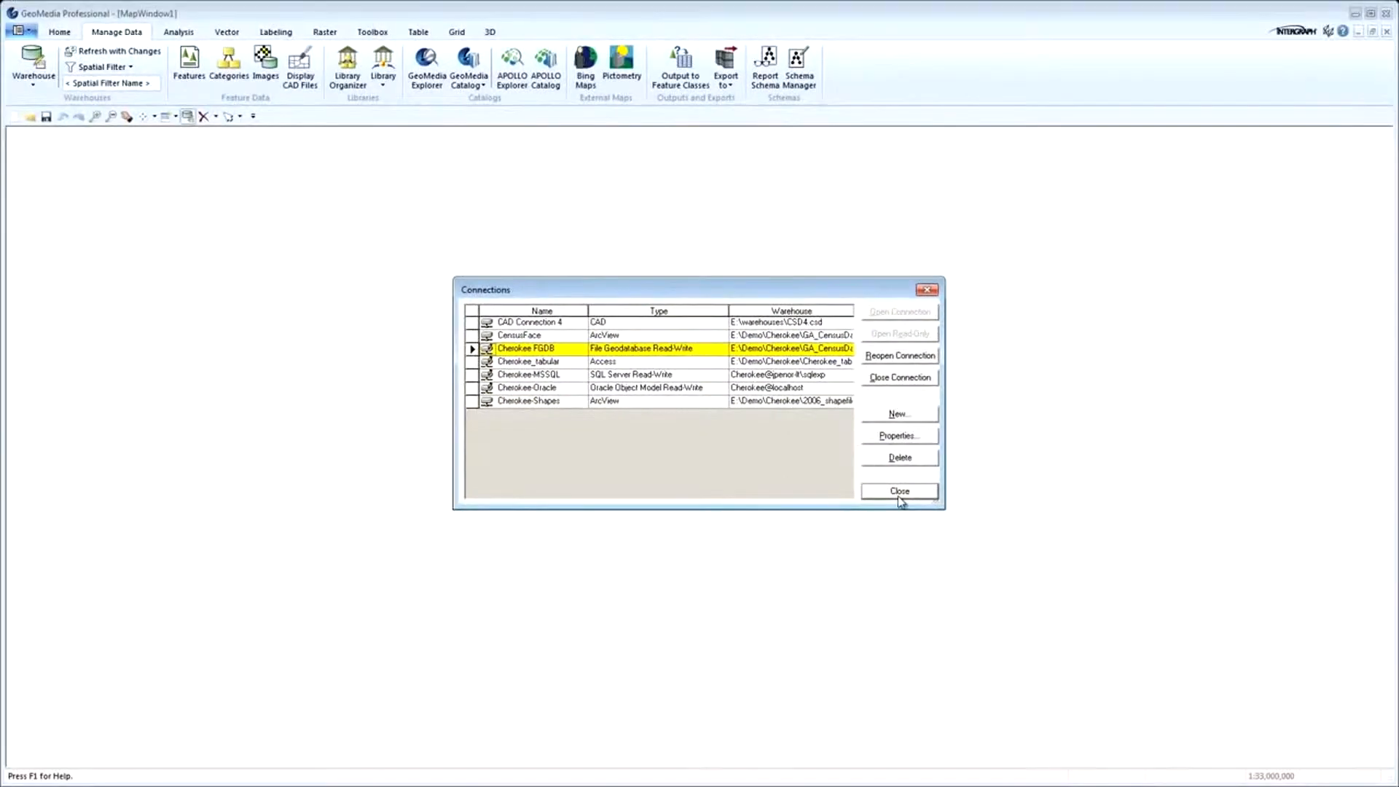
{"action": "left_click", "coordinate": [900, 491]}
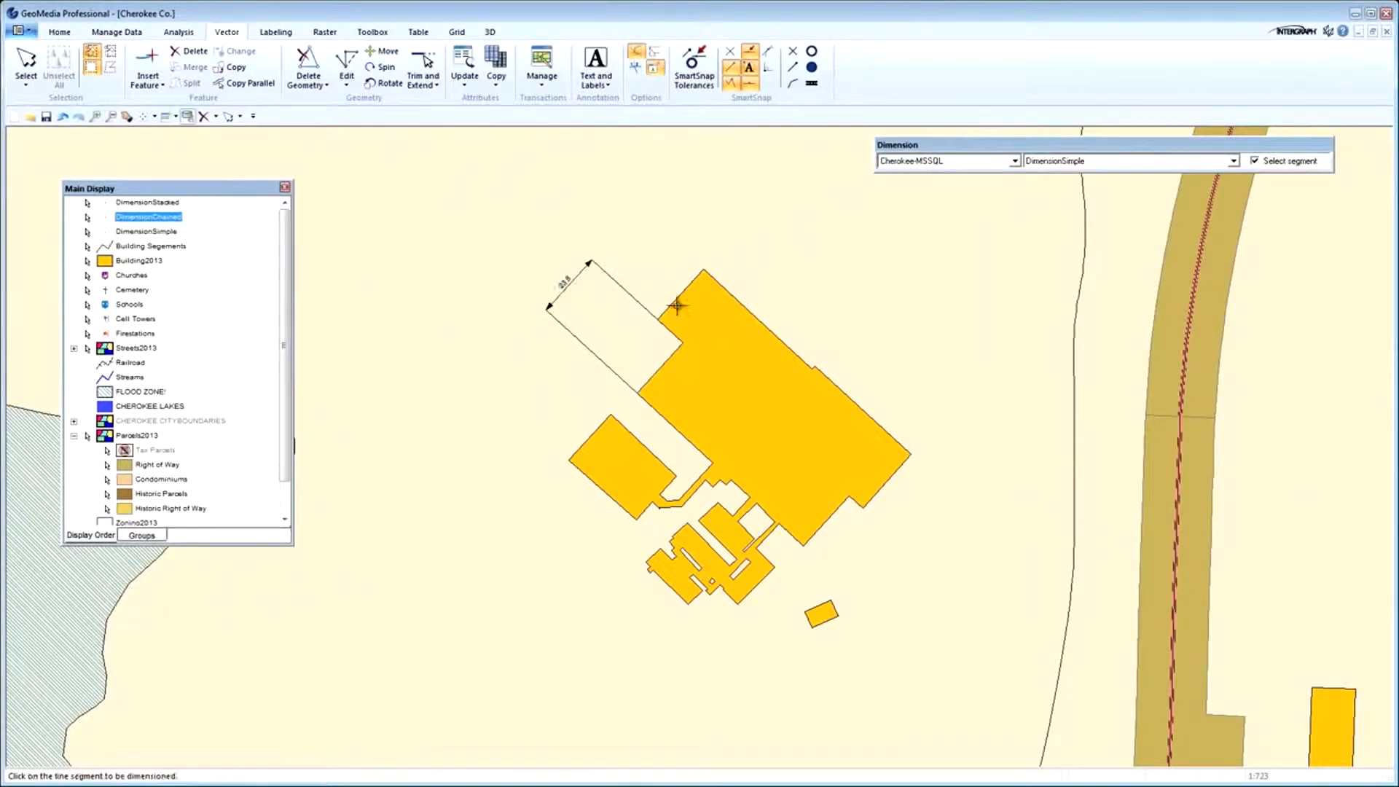
Dimension a short building edge, then place a DimensionChained dimension along the long edge
{"action": "left_click", "coordinate": [678, 307]}
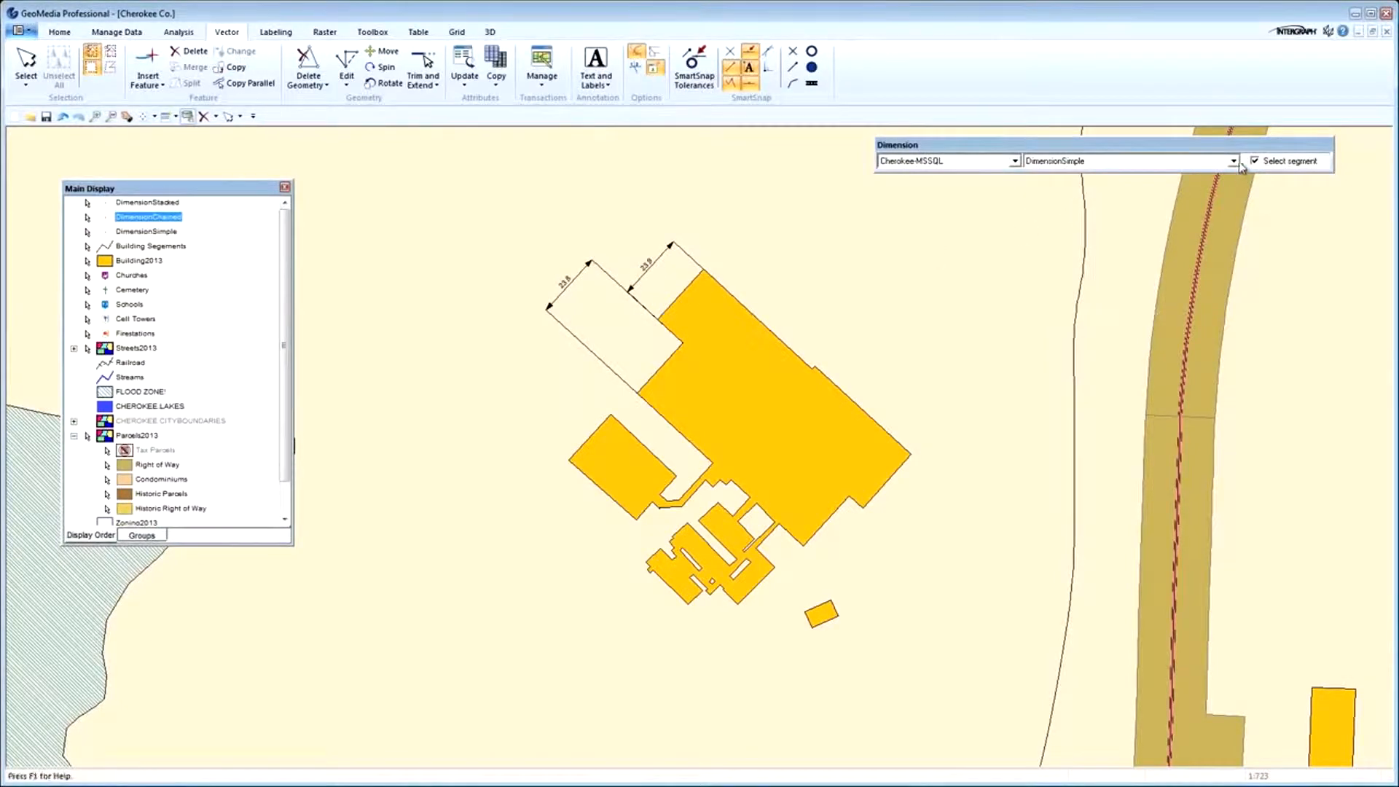
{"action": "left_click", "coordinate": [1129, 161]}
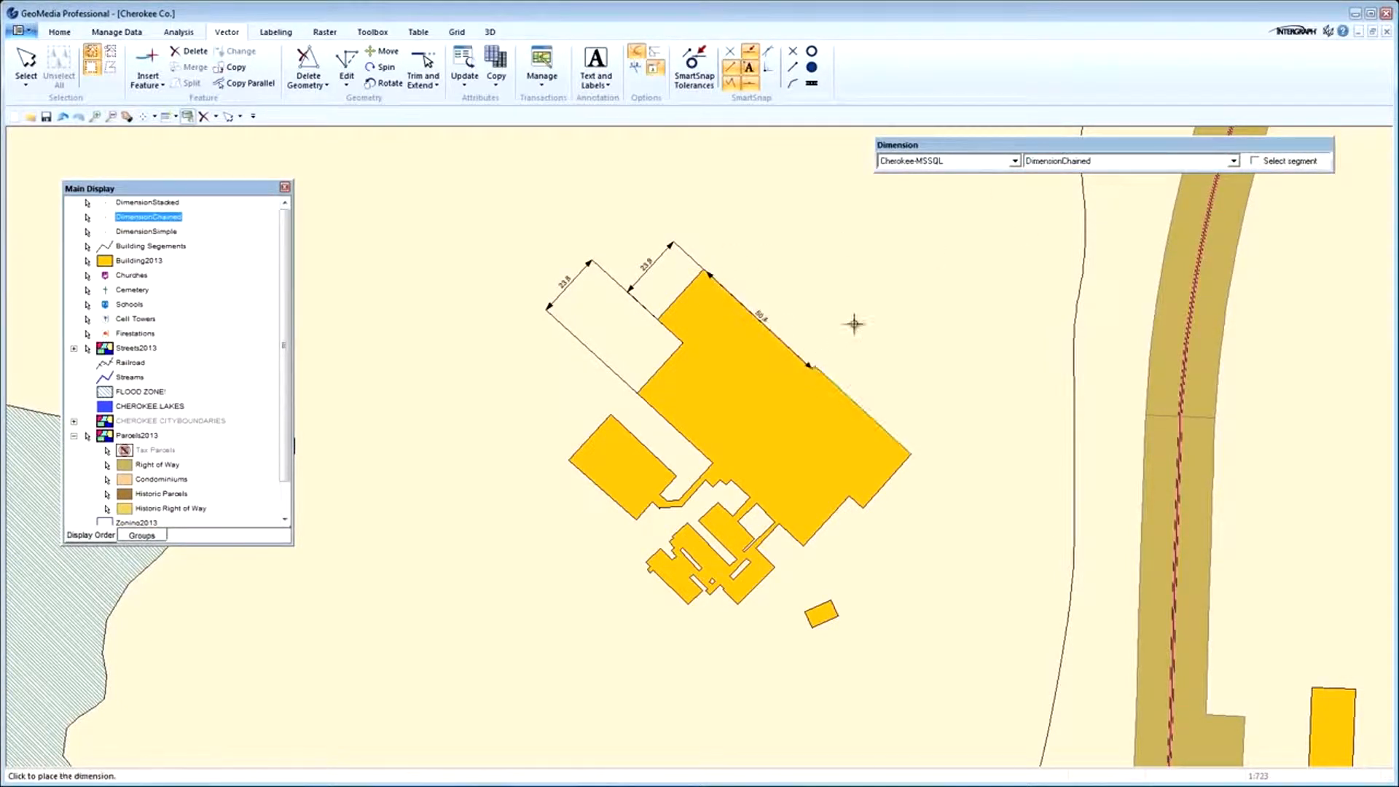
{"action": "left_click", "coordinate": [915, 455]}
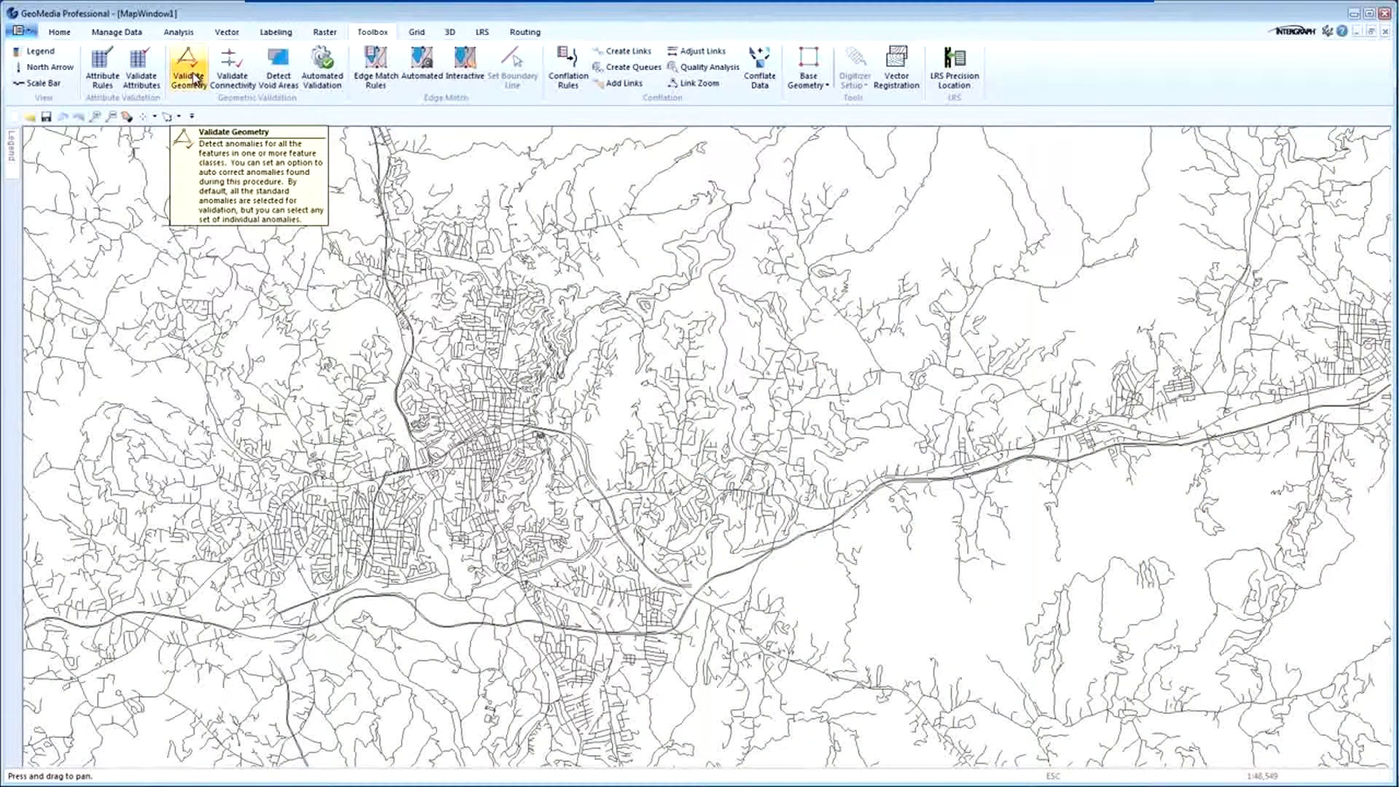
Start Validate Geometry and include the Road feature class as input
{"action": "left_click", "coordinate": [187, 71]}
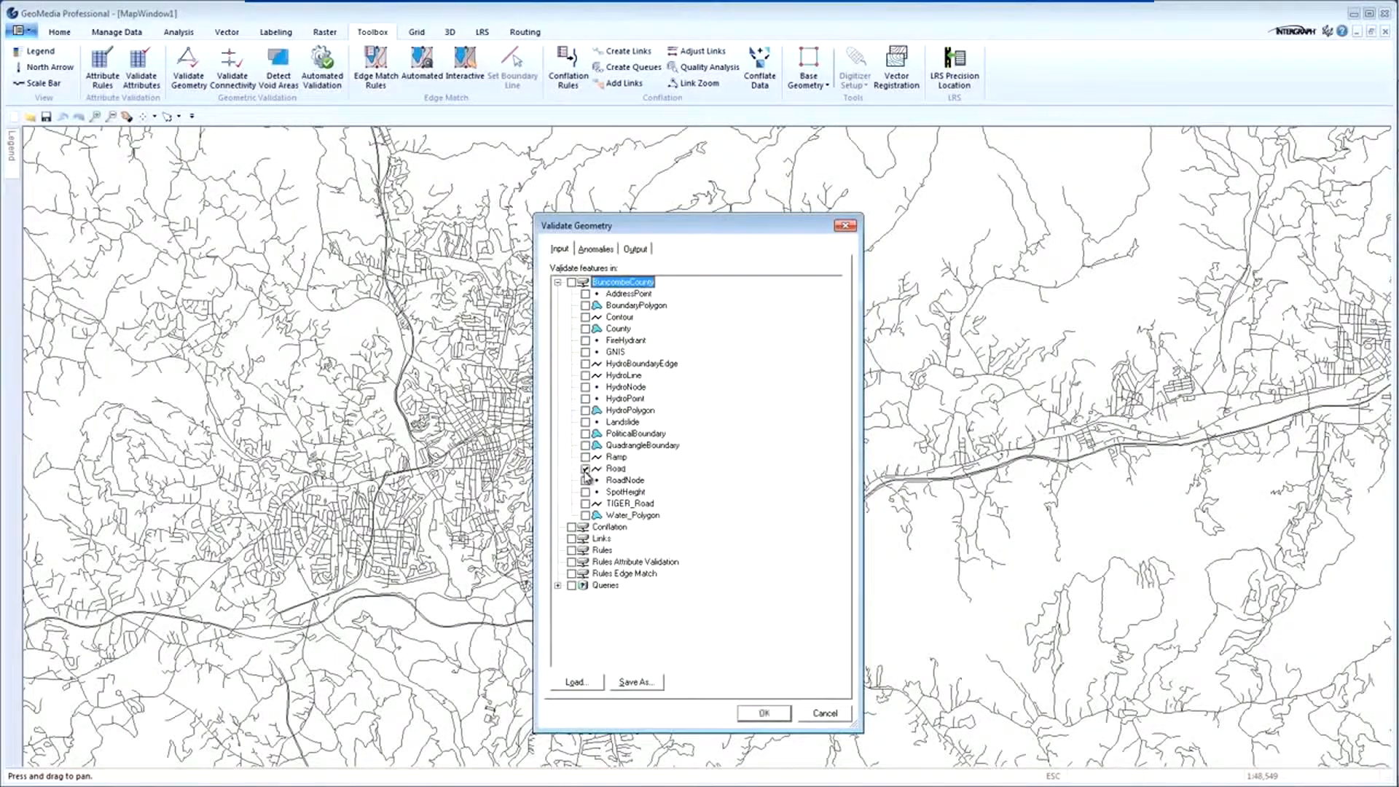
{"action": "left_click", "coordinate": [596, 250]}
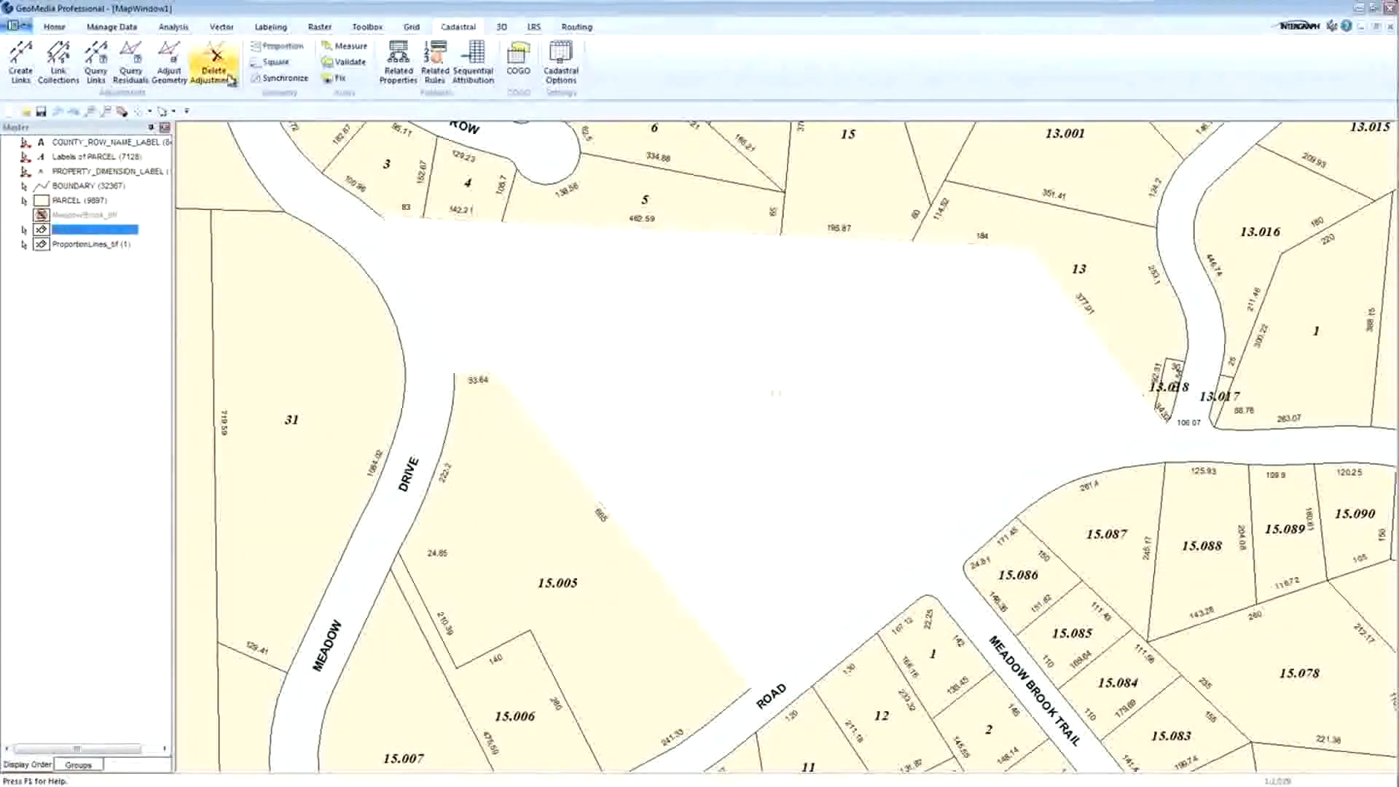
{"action": "mouse_move", "coordinate": [282, 51]}
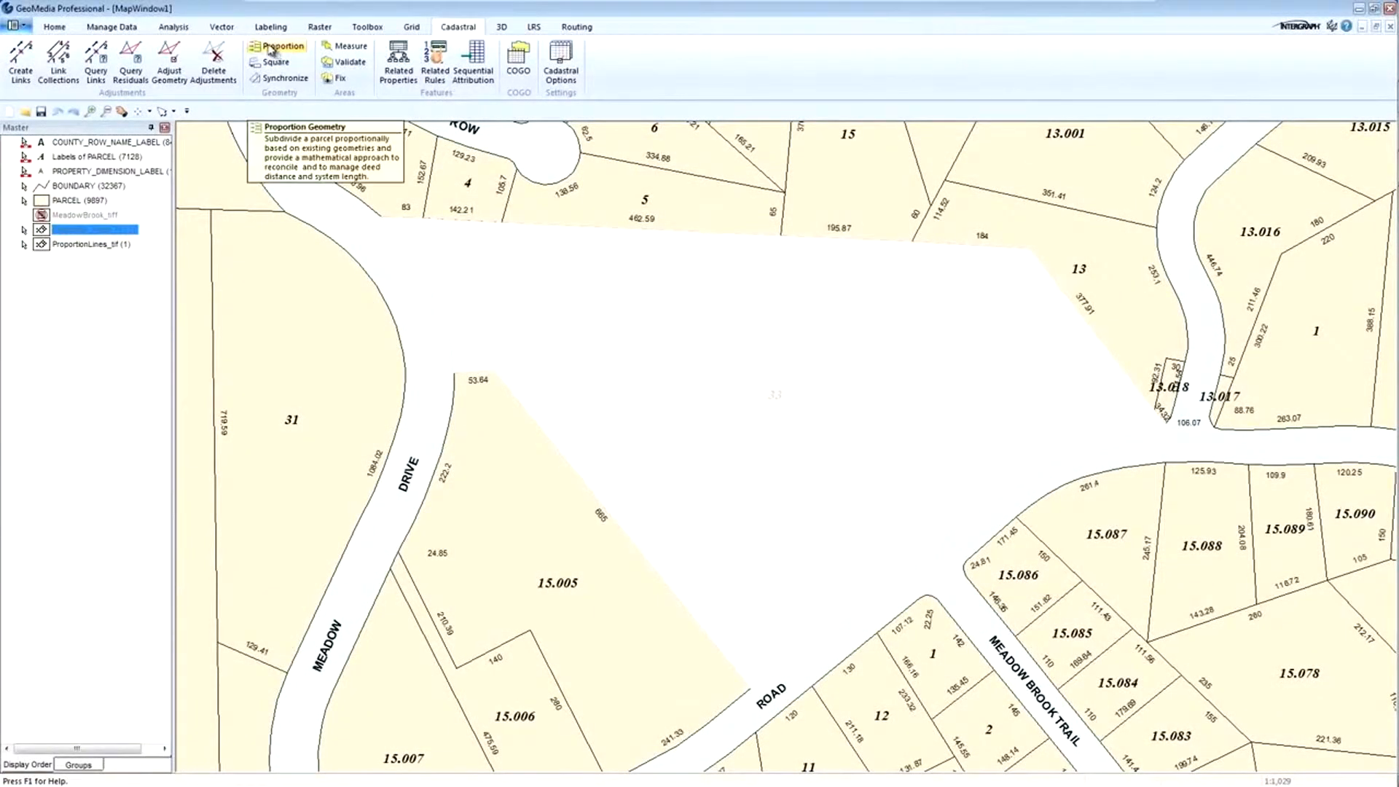
Proportion the parcel along its frontage line, preview the four lots and apply them
{"action": "left_click", "coordinate": [283, 45]}
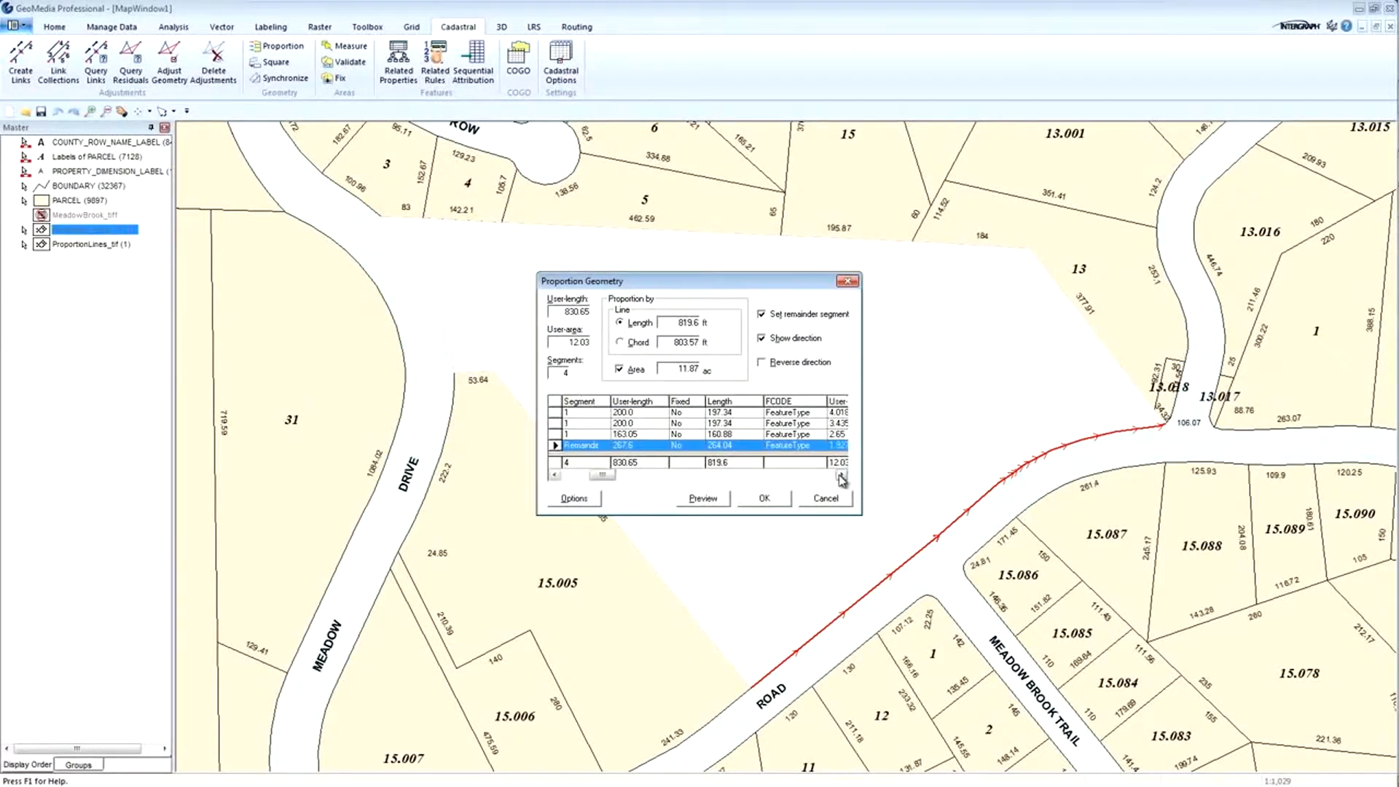
{"action": "left_click_drag", "start_coordinate": [698, 281], "coordinate": [398, 413]}
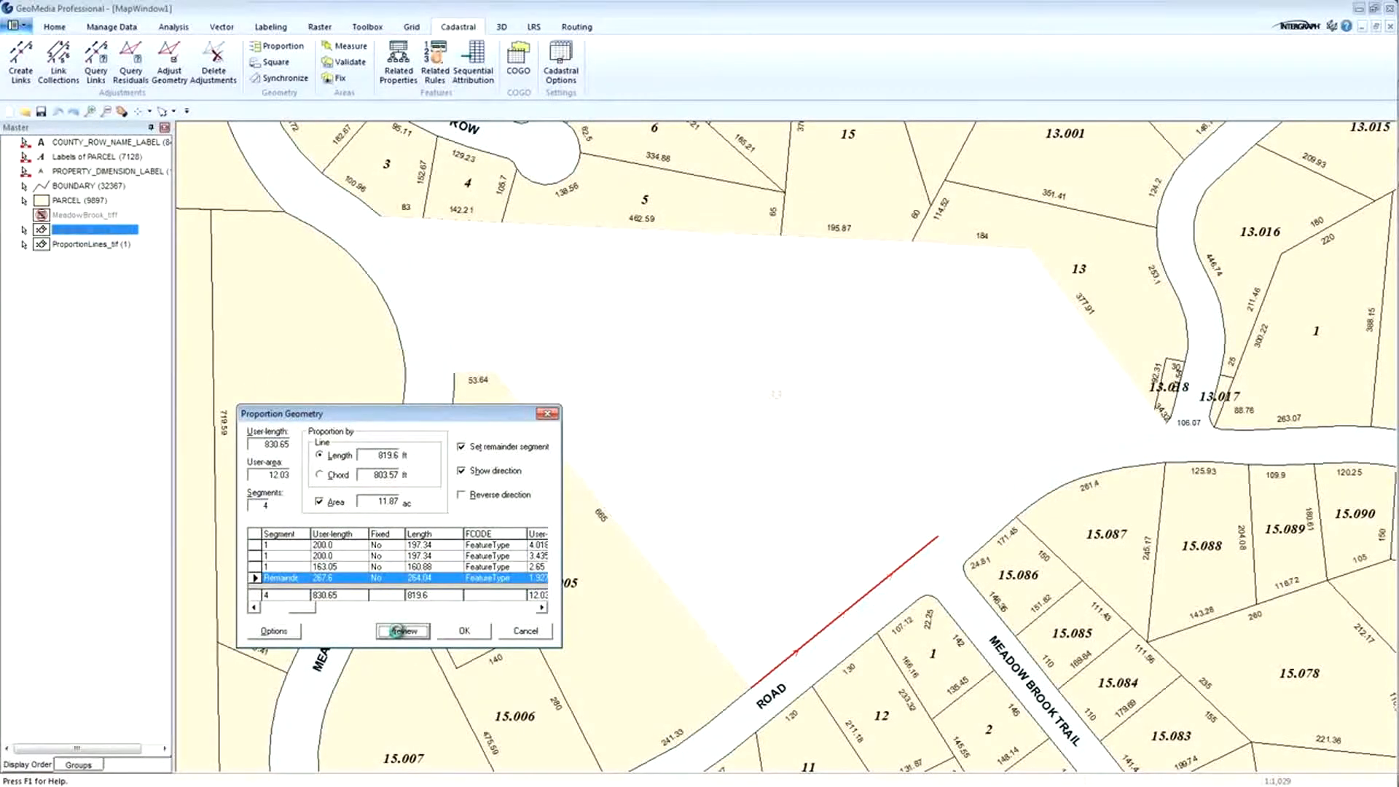
{"action": "left_click", "coordinate": [402, 631]}
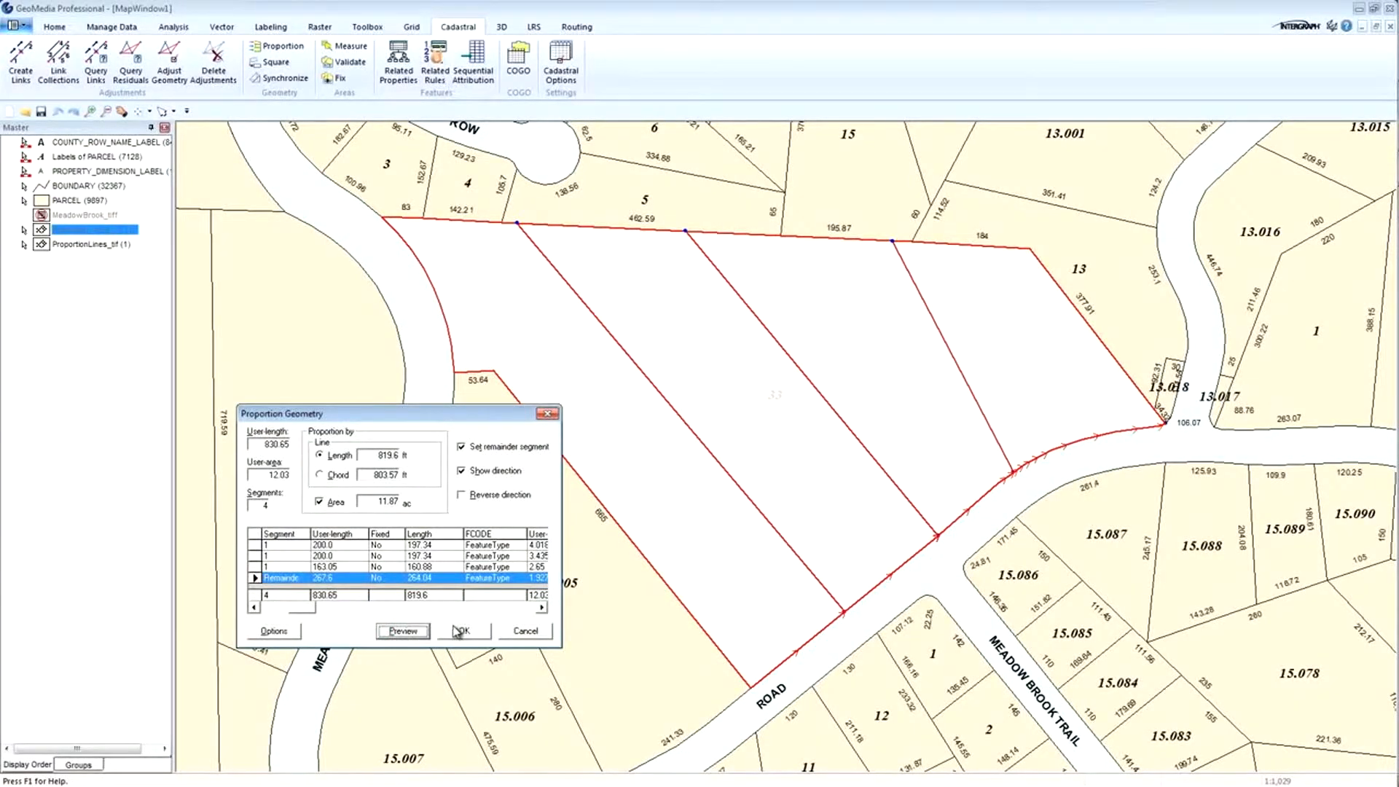
{"action": "left_click", "coordinate": [462, 631]}
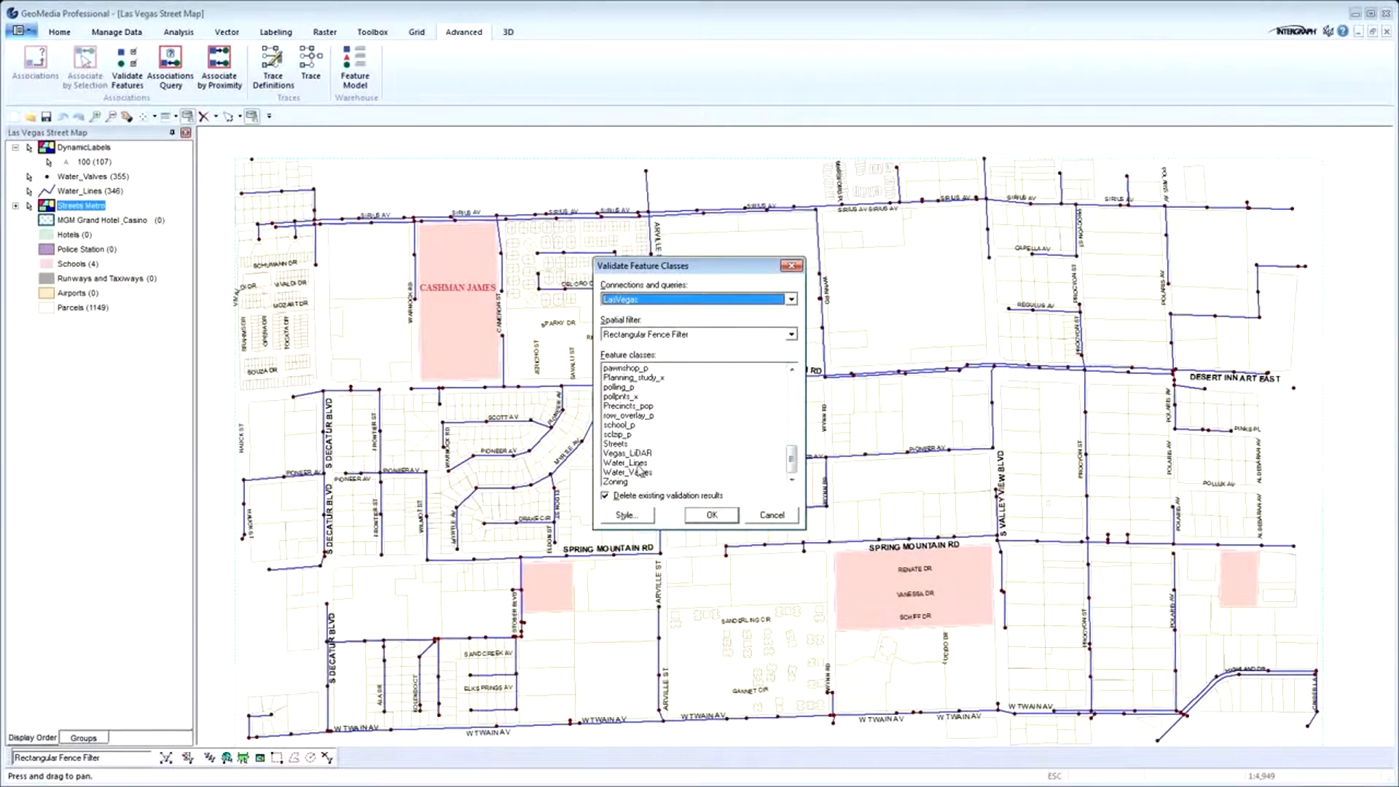
Run the Water_Lines validation with the rectangular fence filter on the LasVegas connection
{"action": "left_click", "coordinate": [711, 516]}
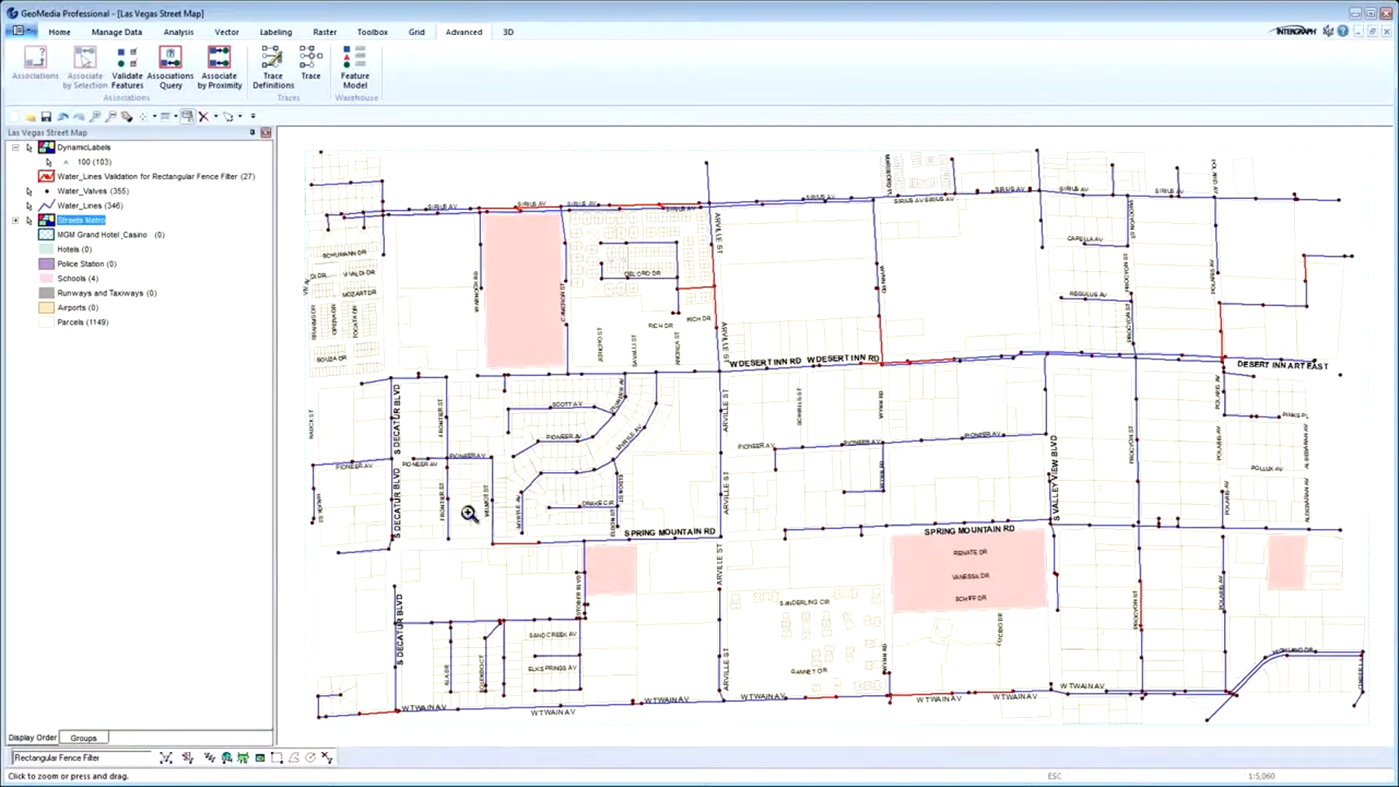